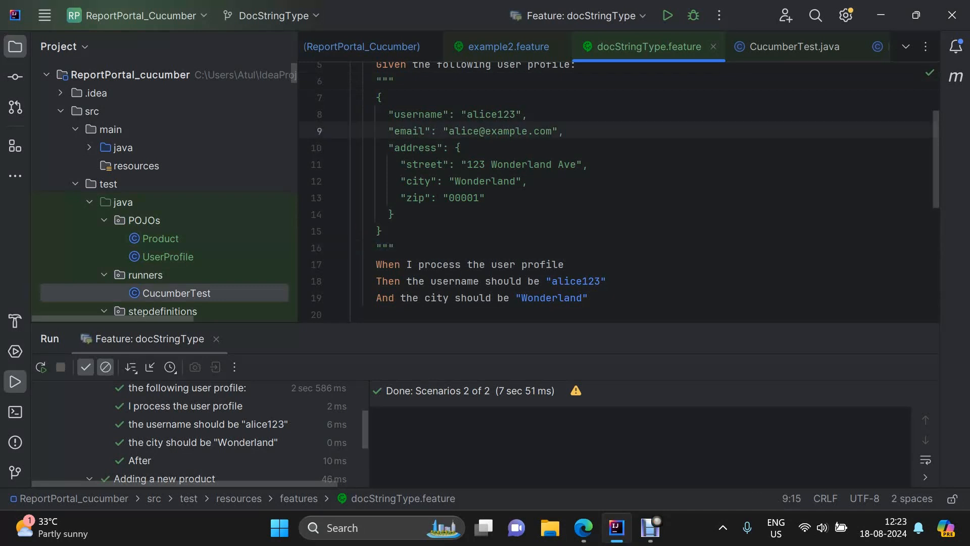
- Select and inspect the user profile JSON body, including its nested address values
click(435, 114)
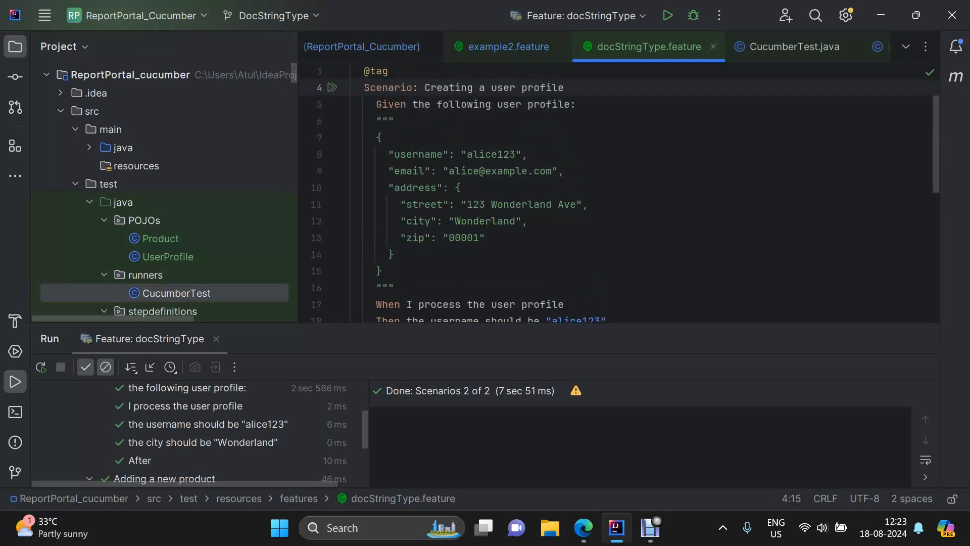
drag(378, 135, 393, 254)
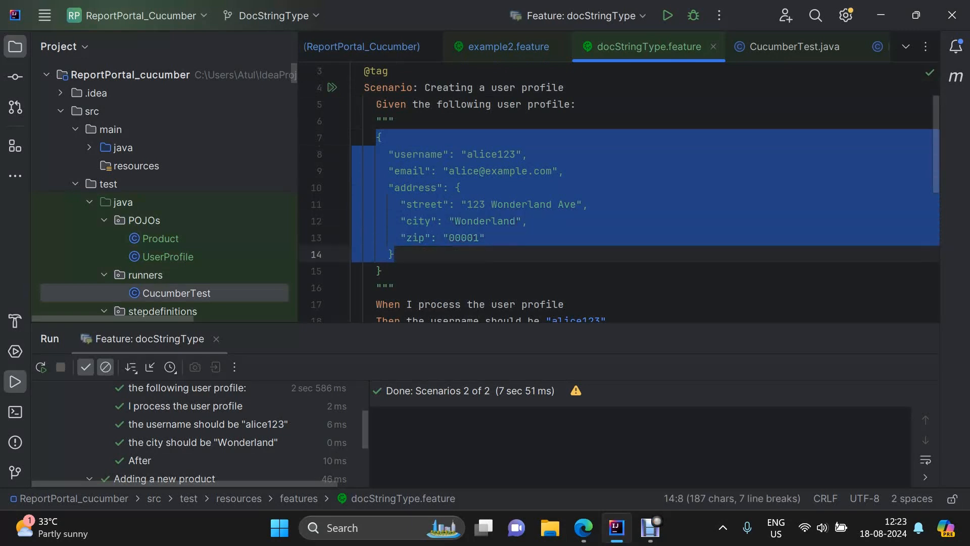
click(460, 204)
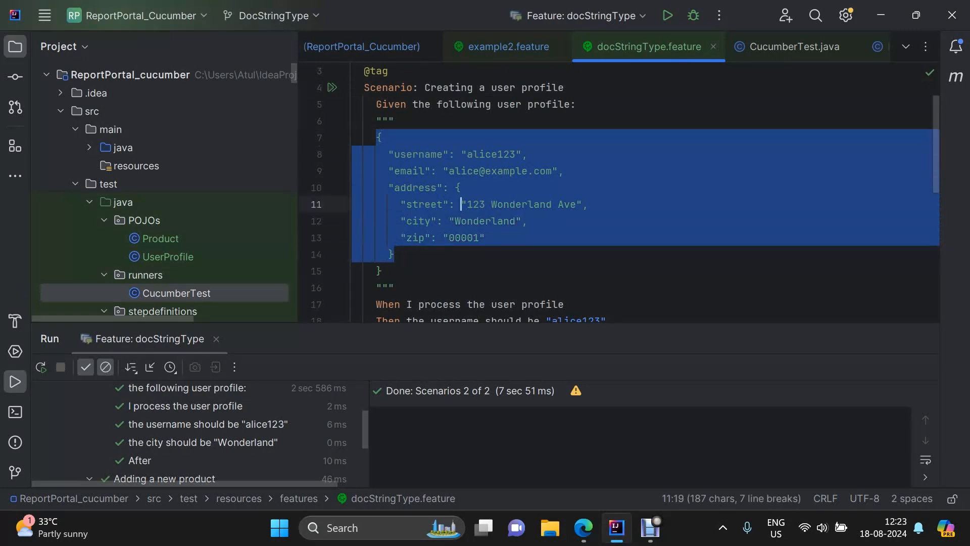
click(460, 204)
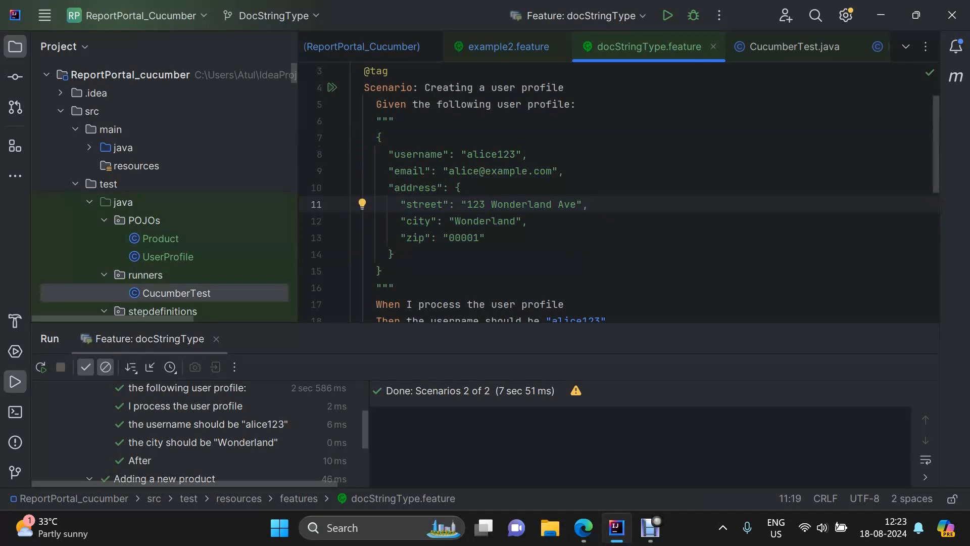
double_click(549, 104)
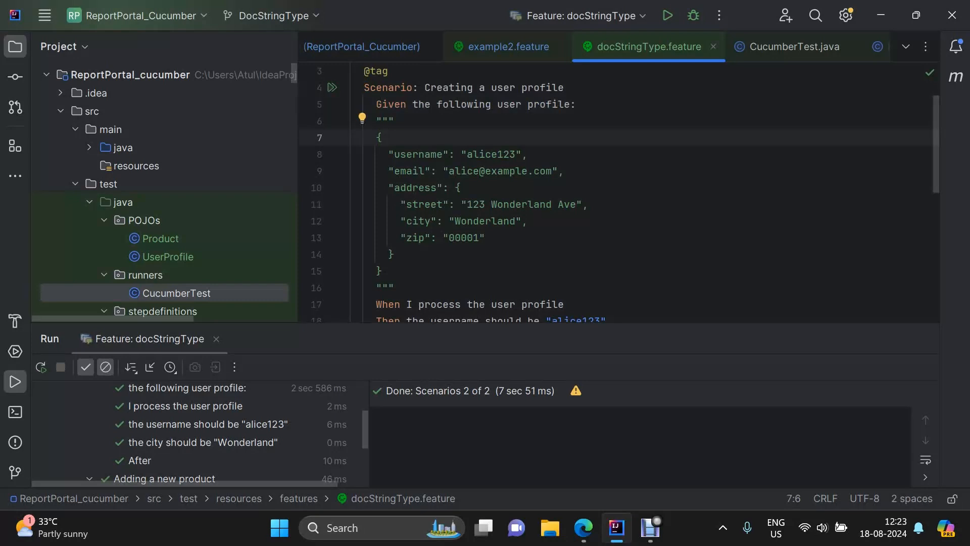
drag(390, 154, 393, 253)
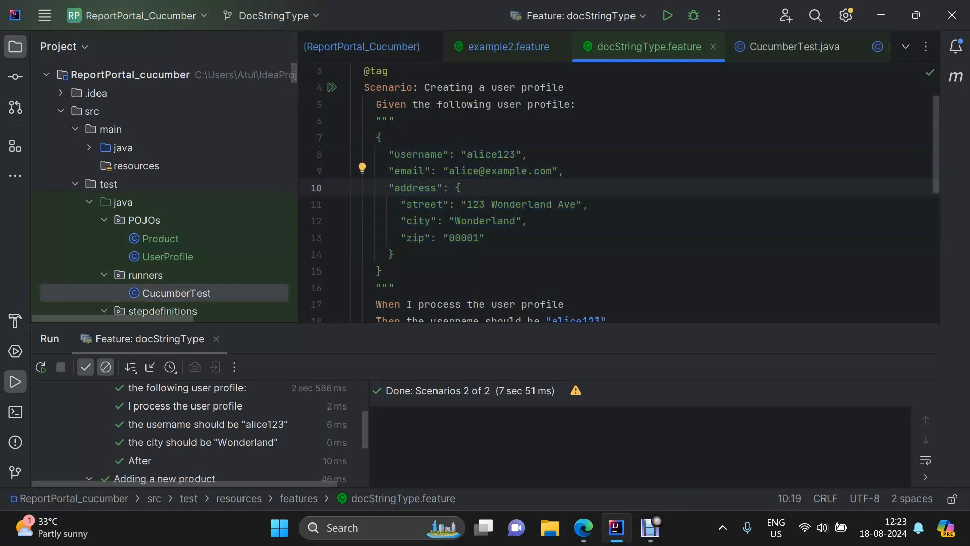
- Hide the Run results and scroll down to the product scenario
click(459, 188)
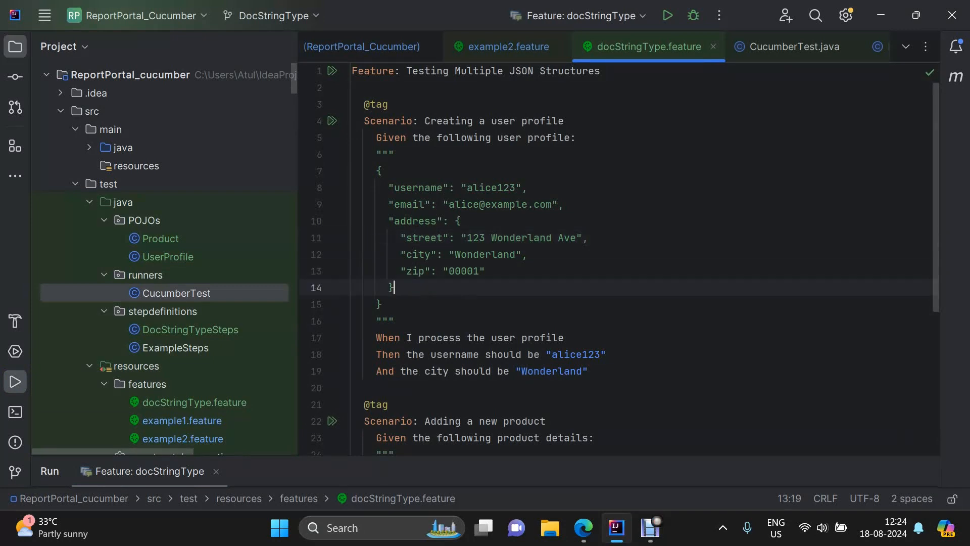
scroll(down, 3)
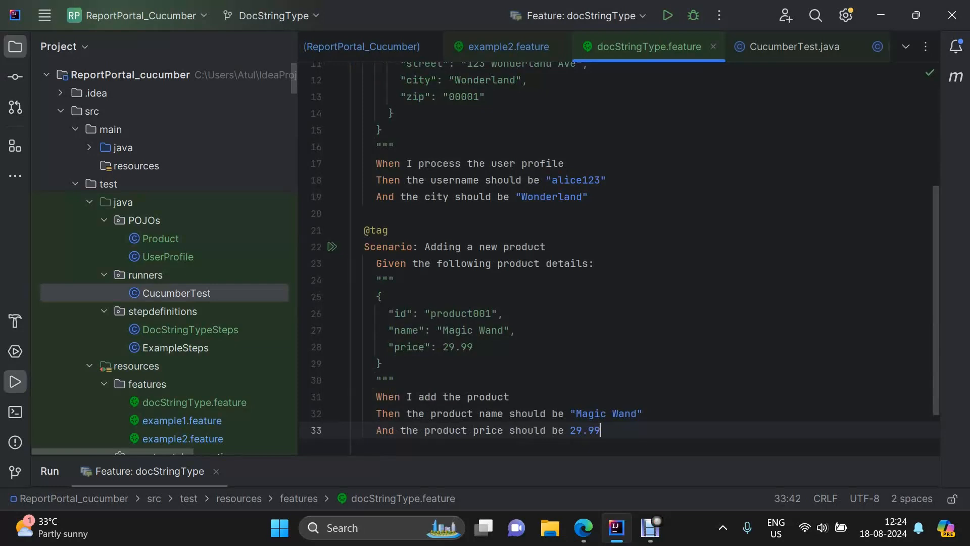
click(382, 363)
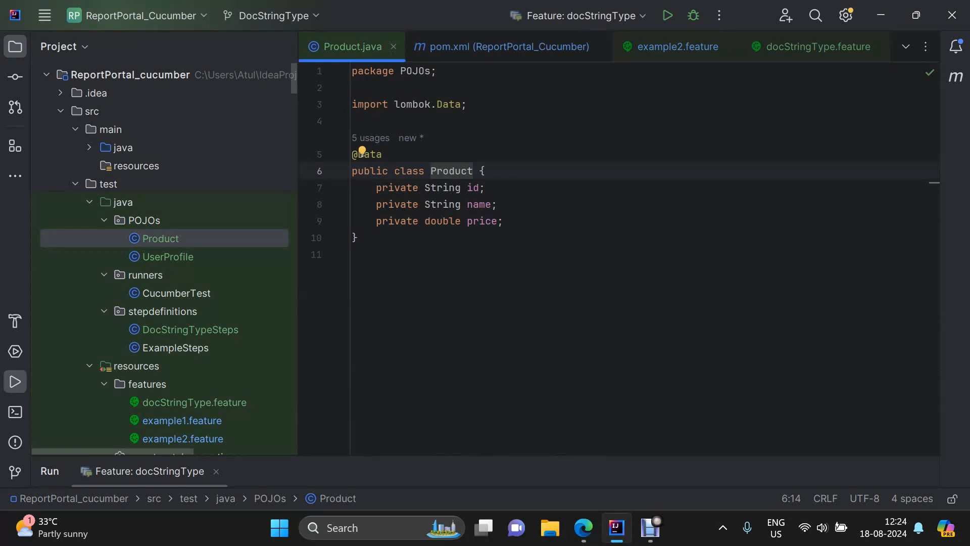
- Back in docStringType.feature, highlight the product name value in the JSON
click(816, 46)
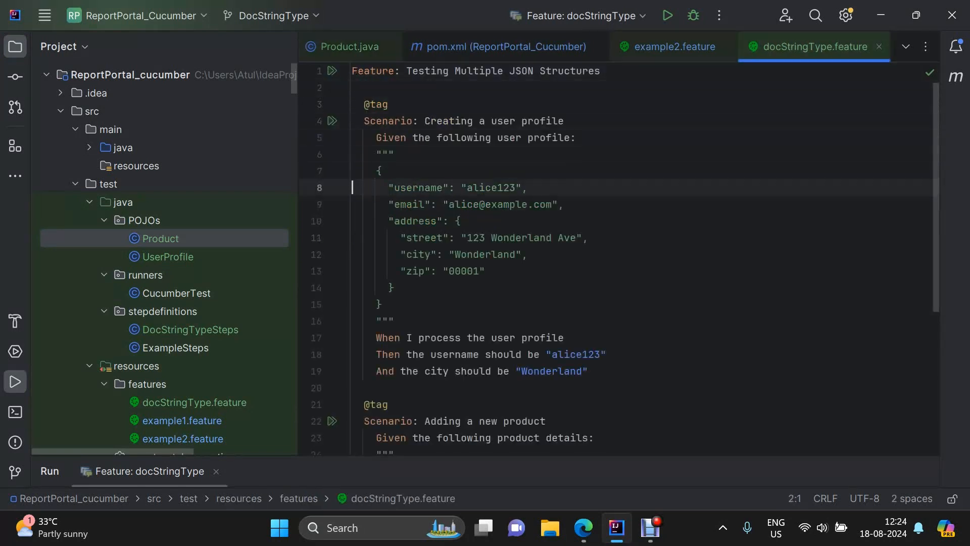
scroll(down, 3)
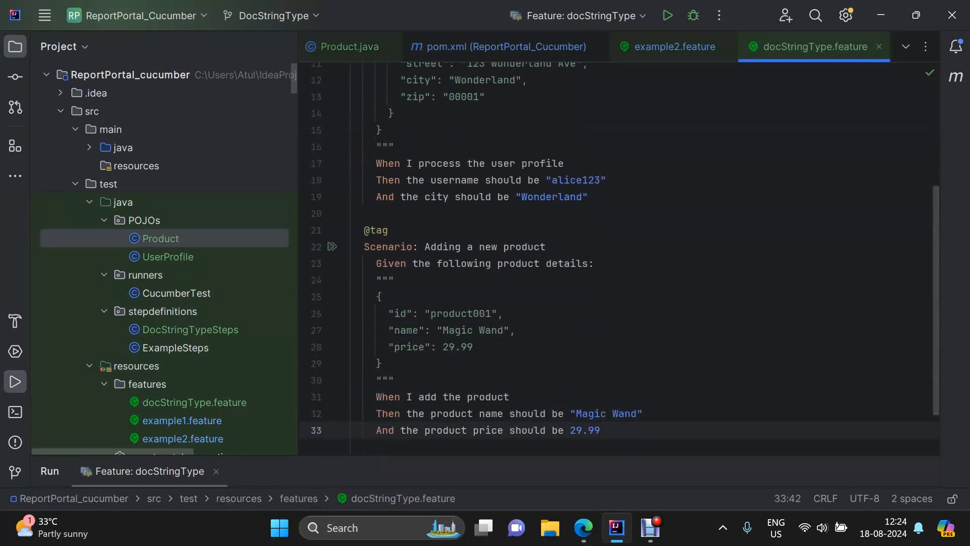
double_click(458, 330)
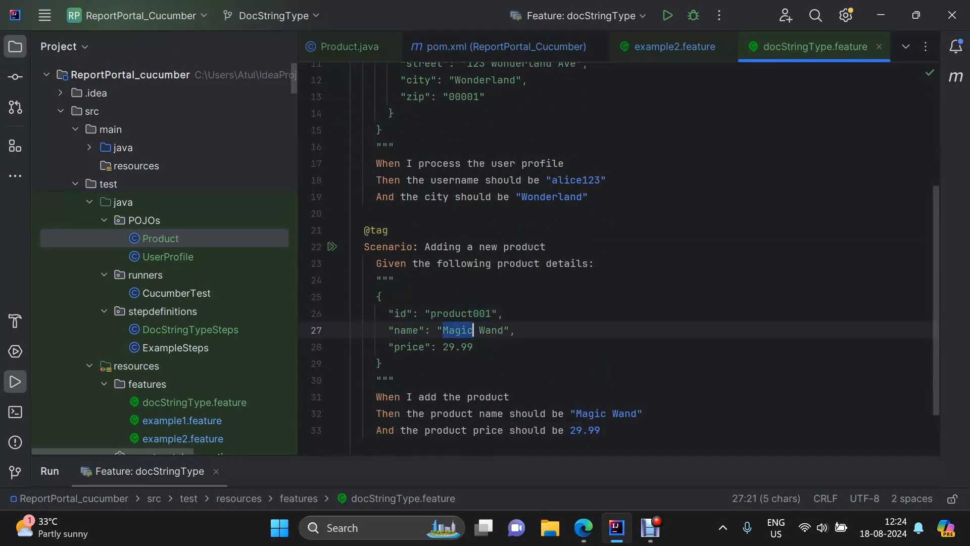
click(393, 113)
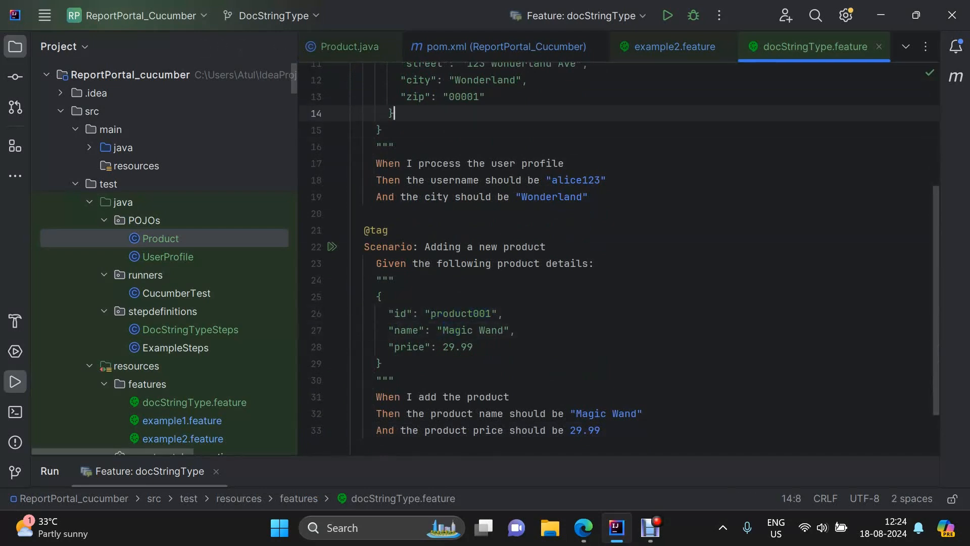
- Compare the email and street JSON keys against UserProfile.java fields, then return to the feature
double_click(418, 154)
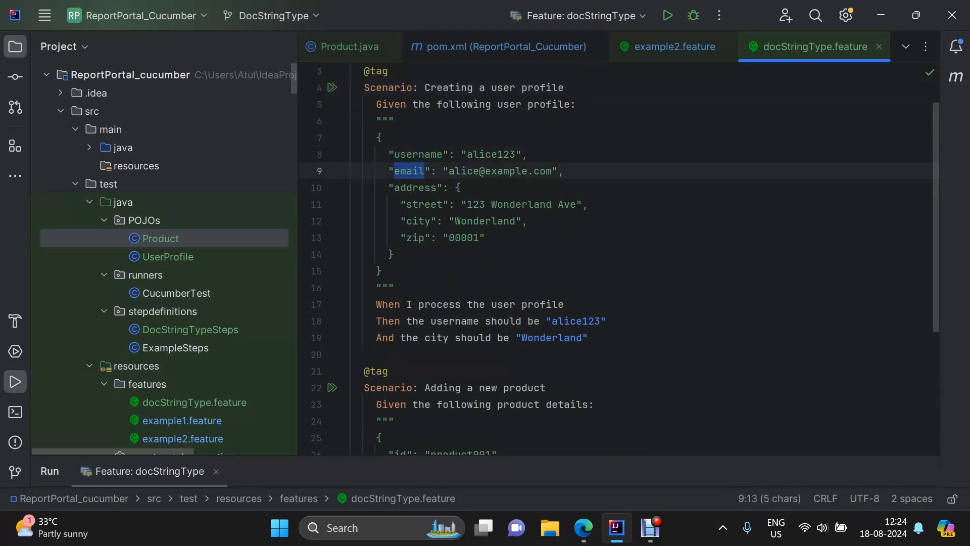
click(435, 204)
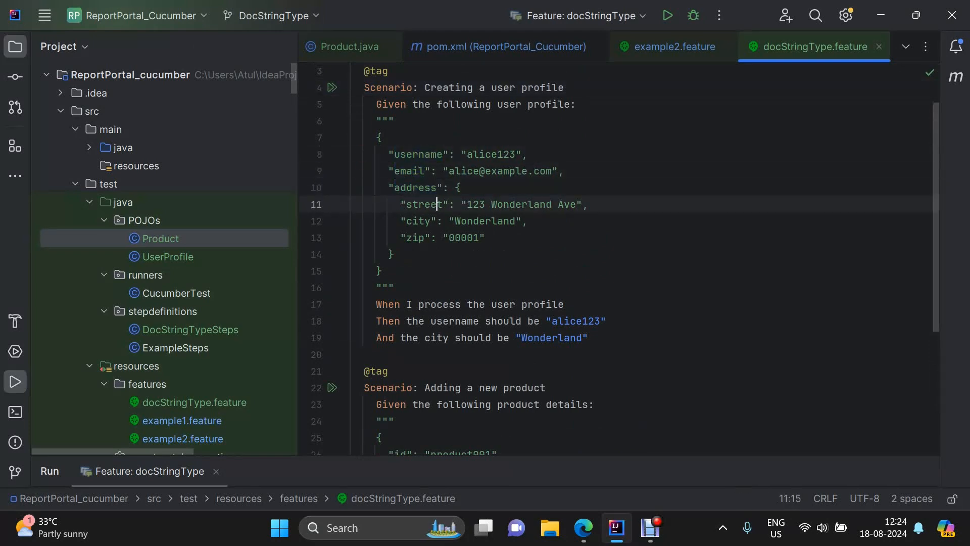
double_click(424, 204)
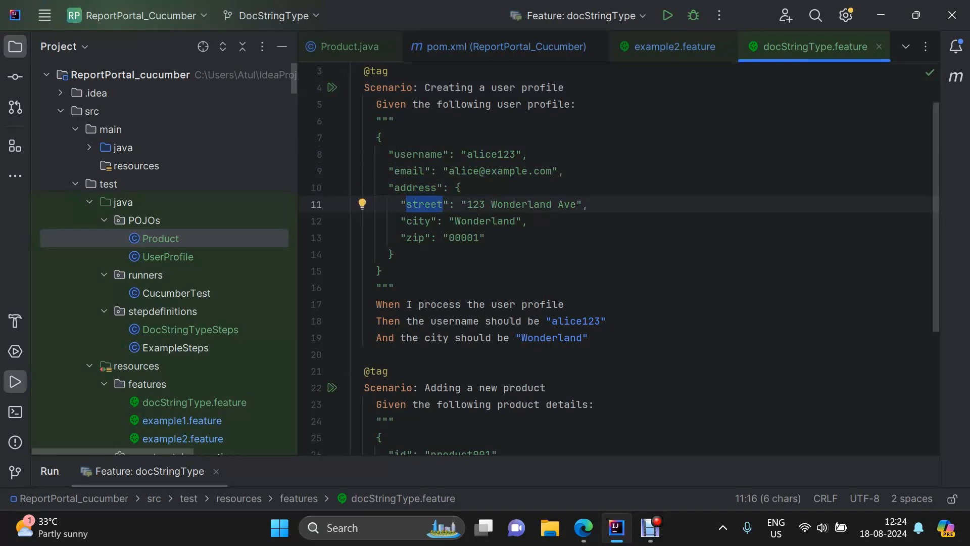
double_click(168, 257)
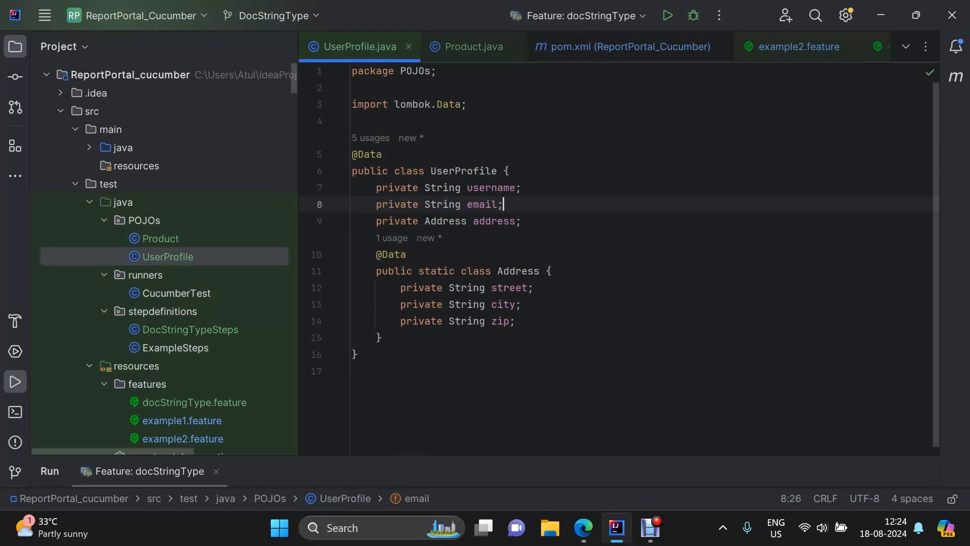
double_click(488, 187)
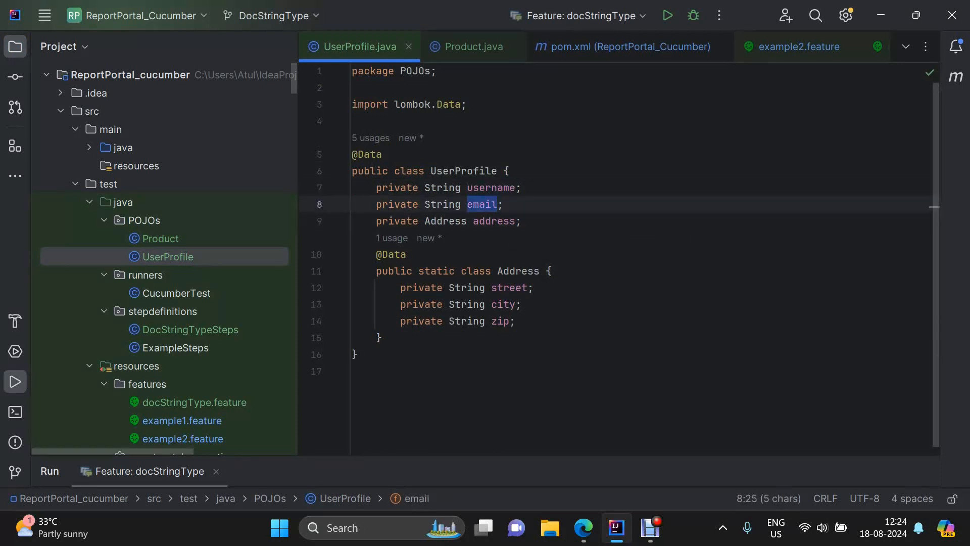
click(444, 221)
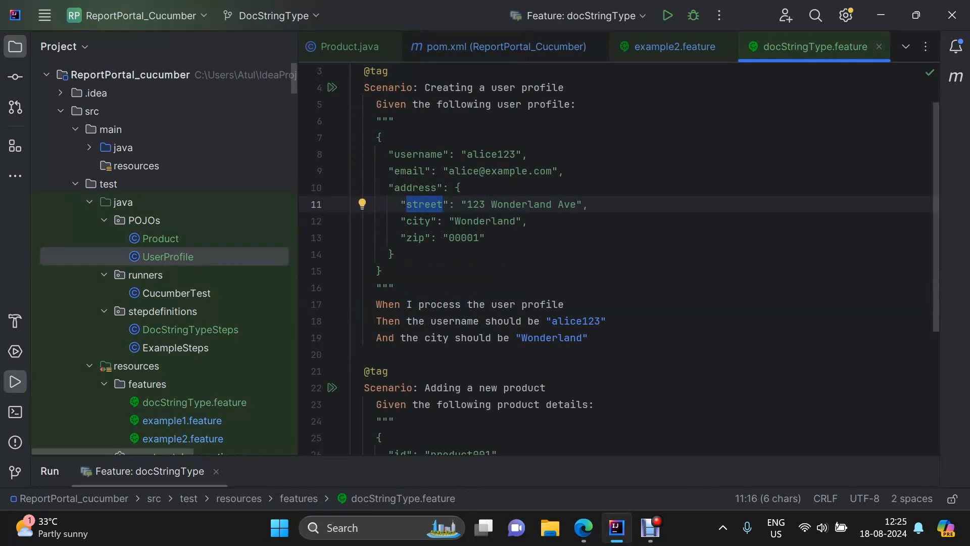
click(524, 154)
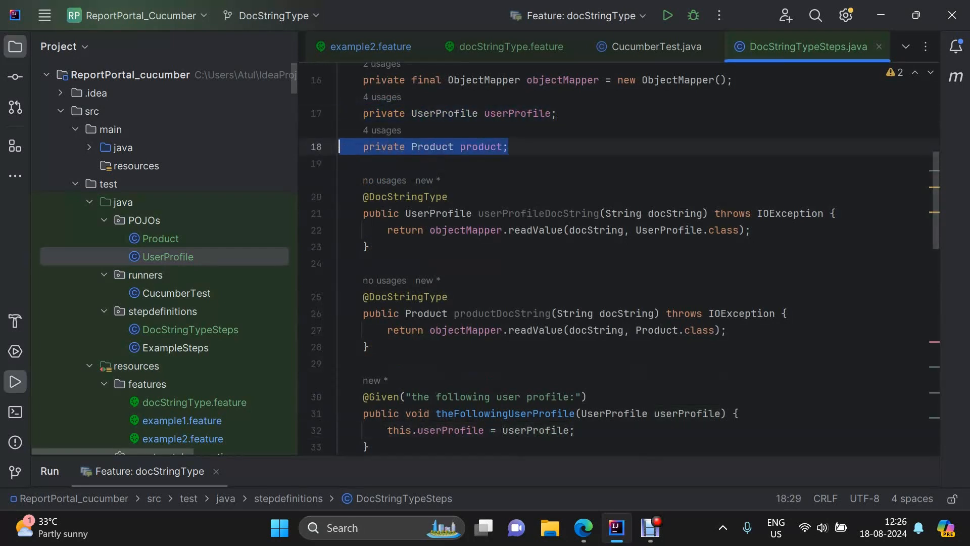
click(405, 197)
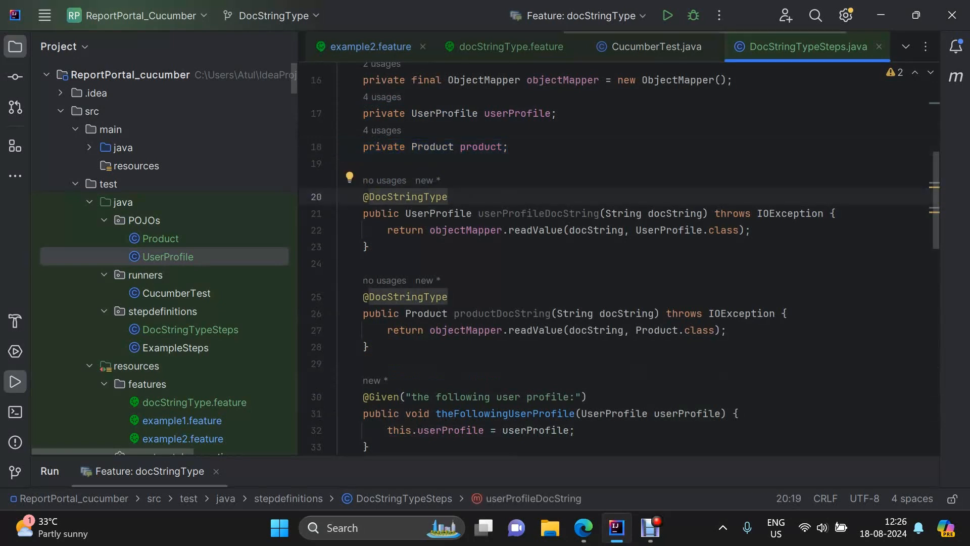
click(368, 47)
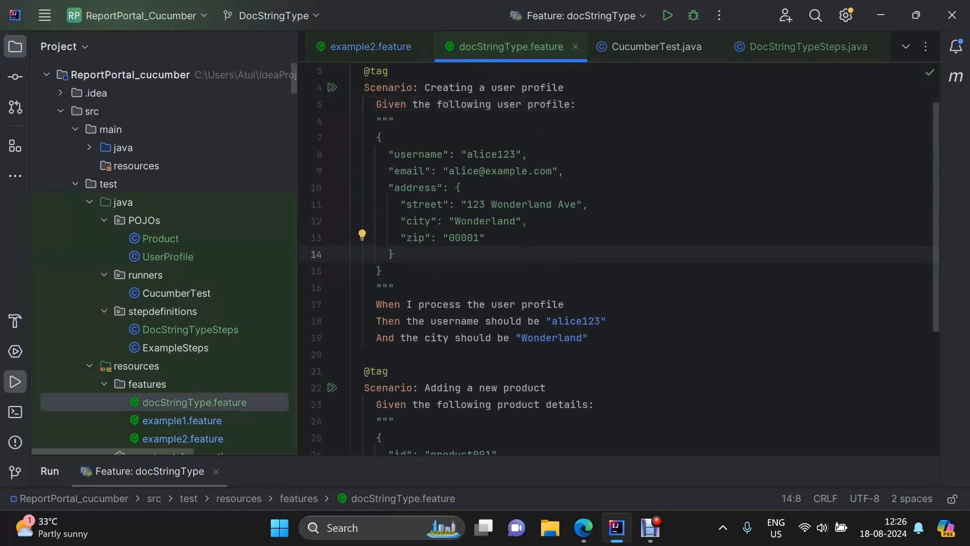
click(497, 304)
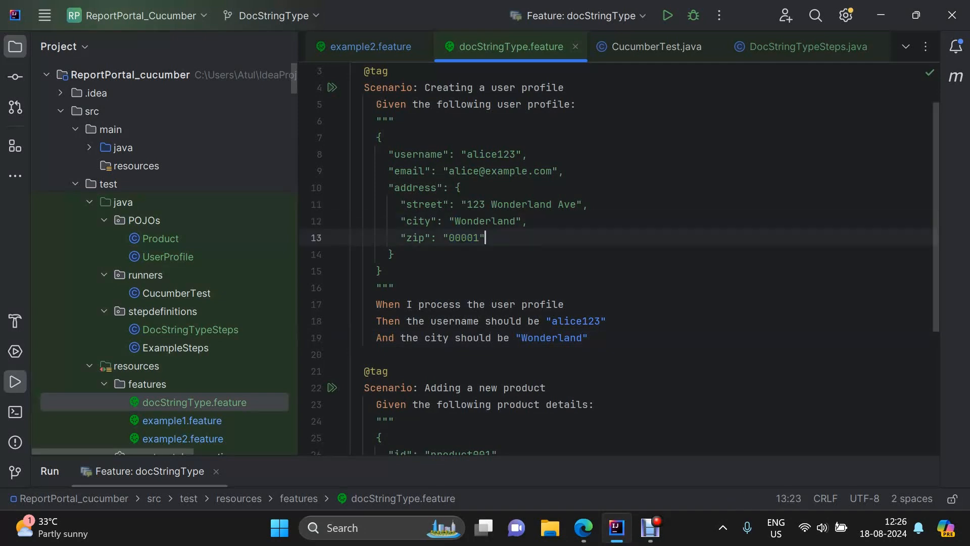
- Scroll through both scenarios and bring up the DocStringTypeSteps Given/When/Then step methods
scroll(down, 3)
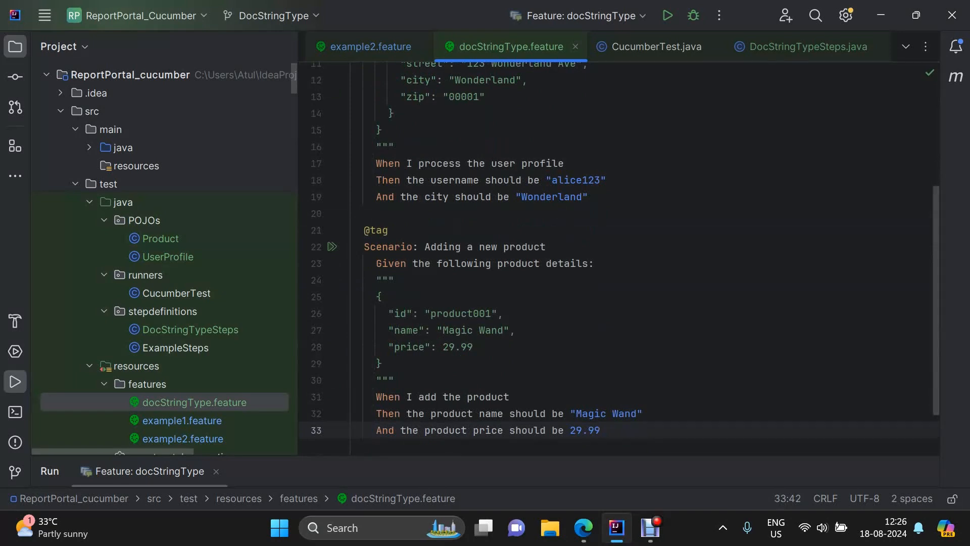
double_click(460, 313)
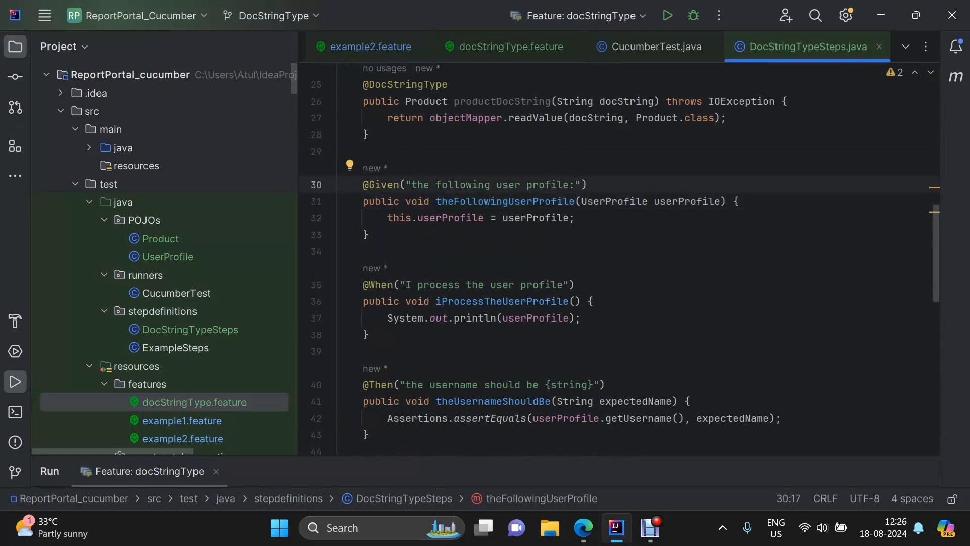
- From the userProfileDocString converter, open ObjectMapper's readValue(String, Class) method
click(502, 46)
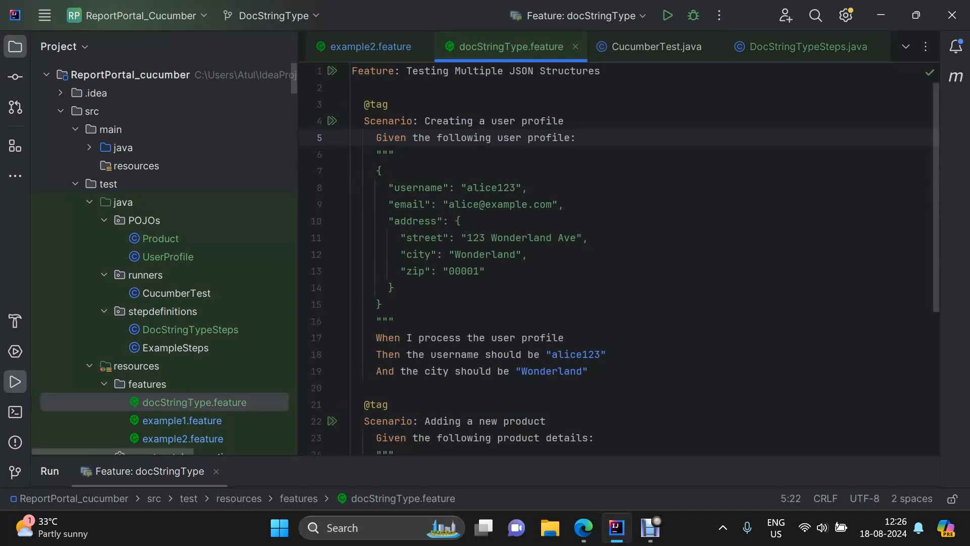
click(804, 47)
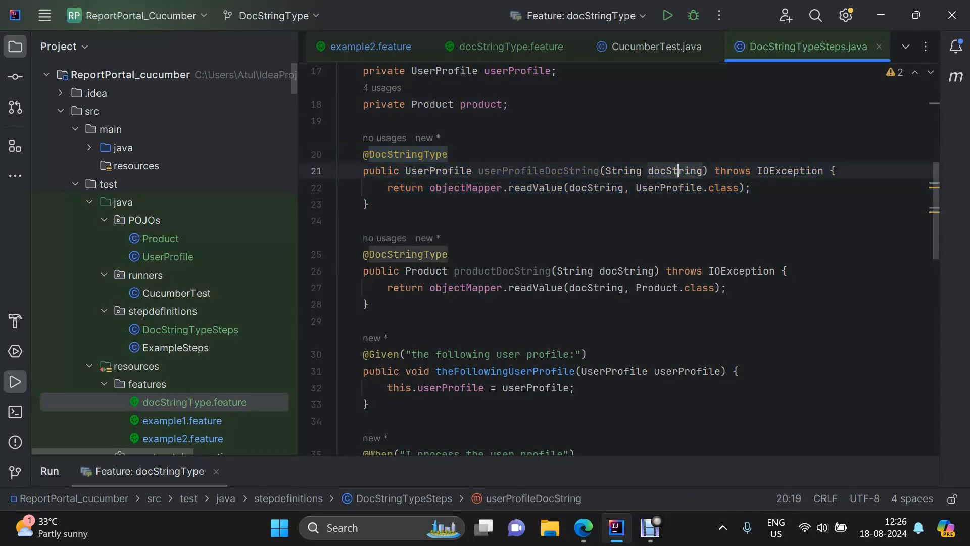
double_click(673, 170)
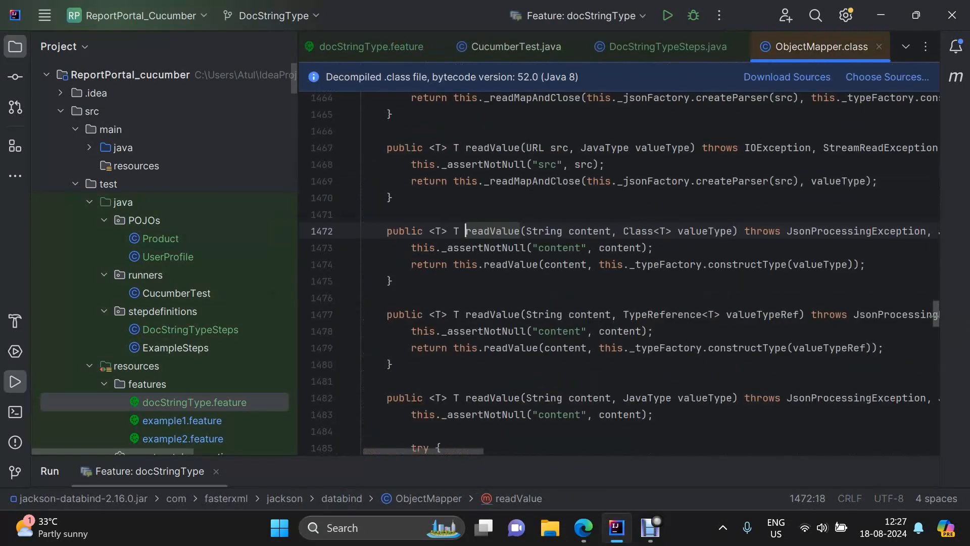
- In DocStringTypeSteps, highlight docString in readValue and the productDocString converter name
click(661, 47)
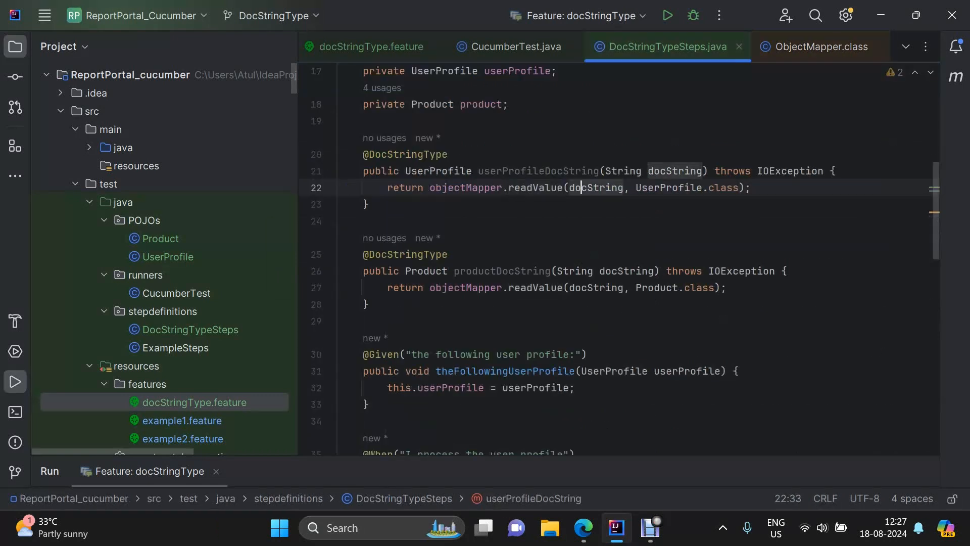
double_click(594, 187)
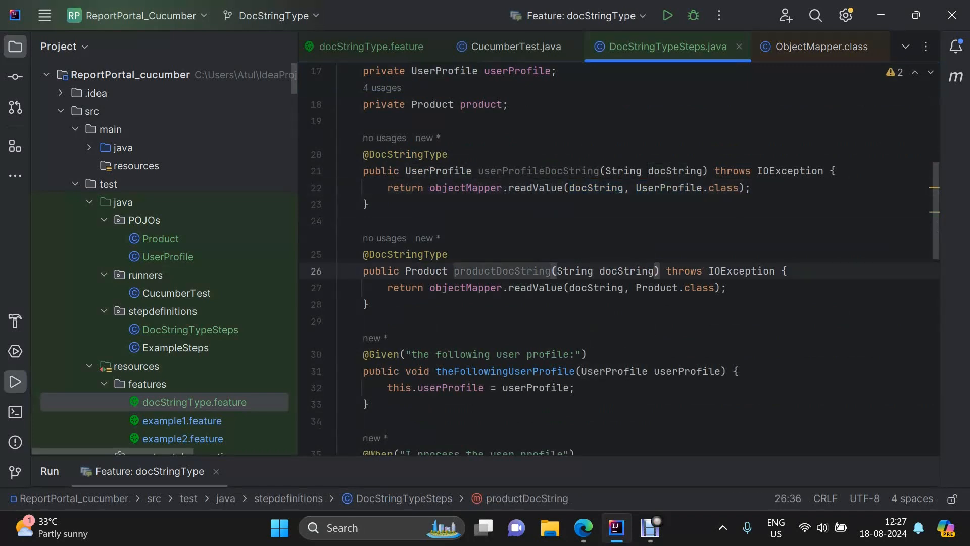
double_click(656, 288)
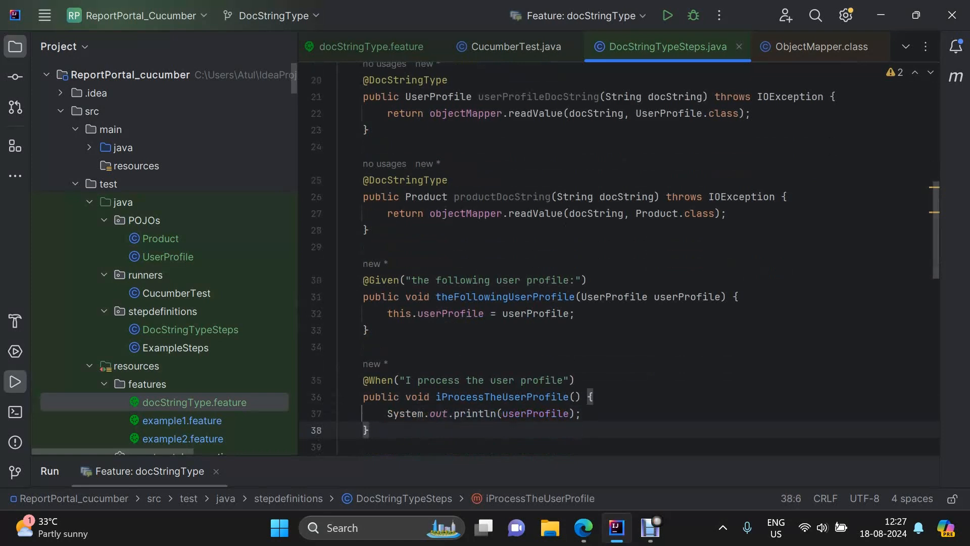
scroll(down, 3)
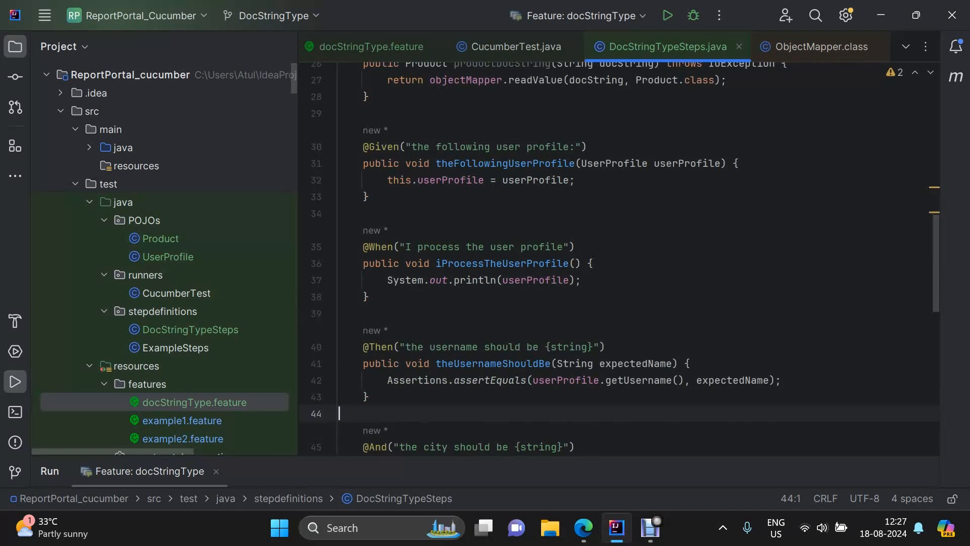
double_click(614, 163)
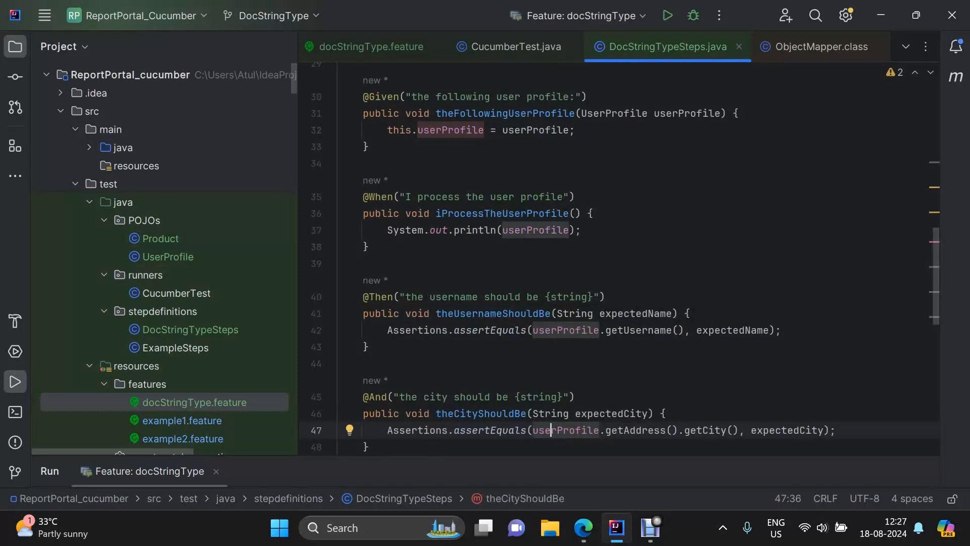
double_click(533, 229)
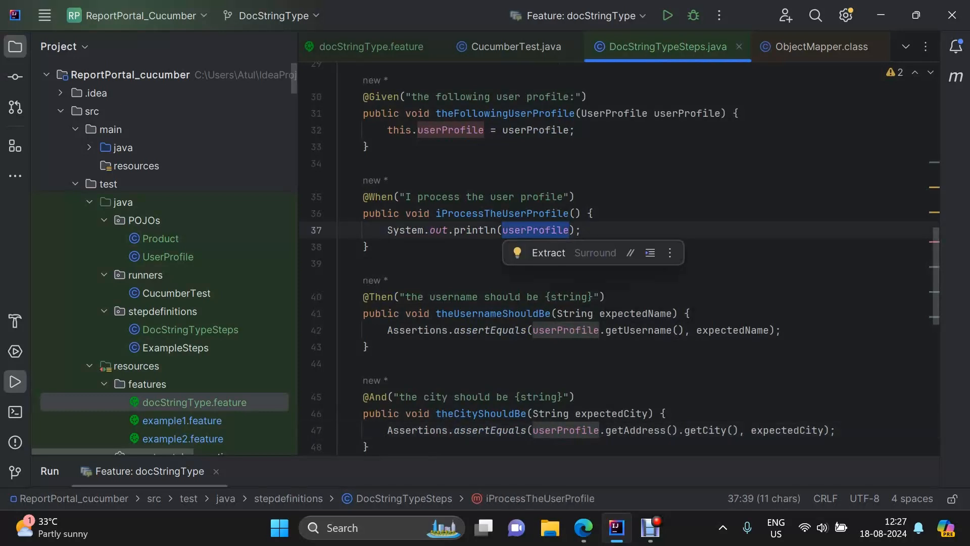
scroll(down, 3)
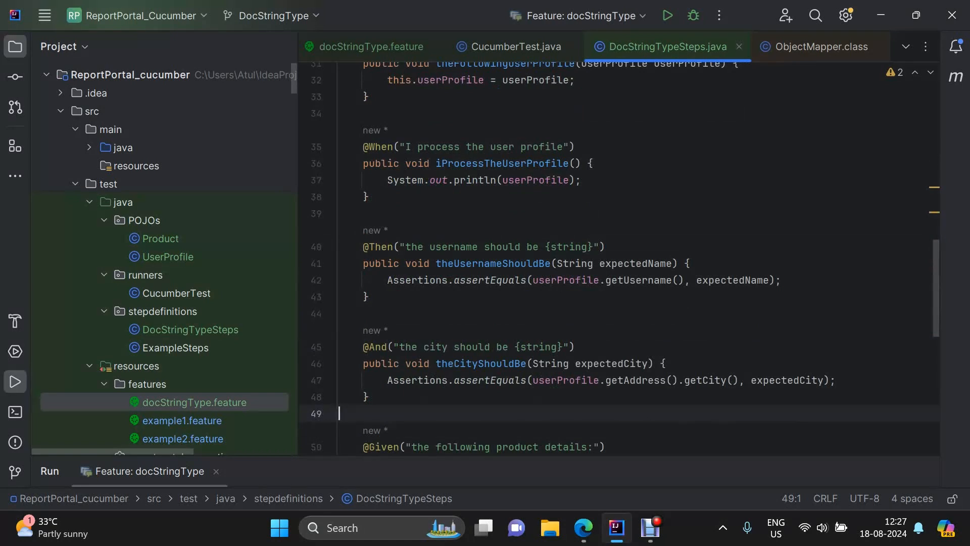
double_click(634, 263)
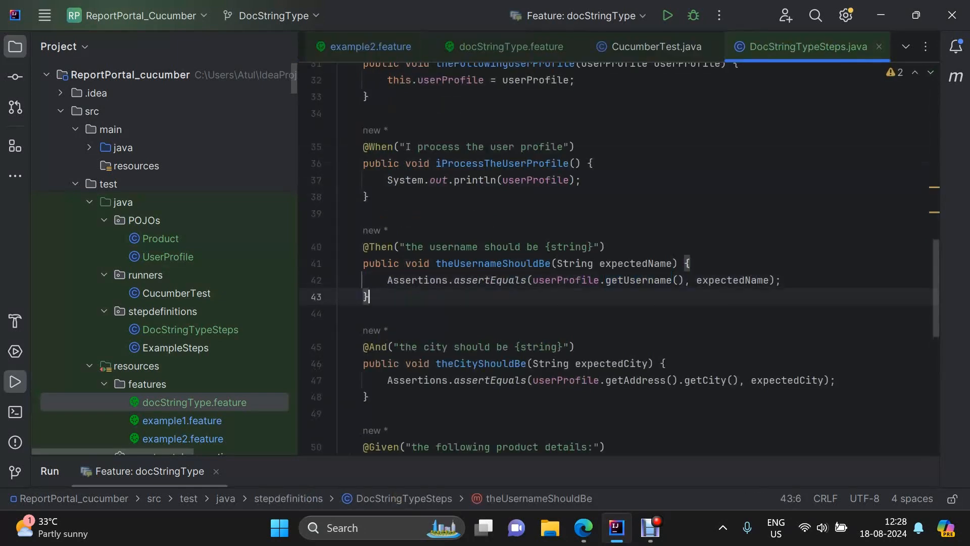
scroll(down, 3)
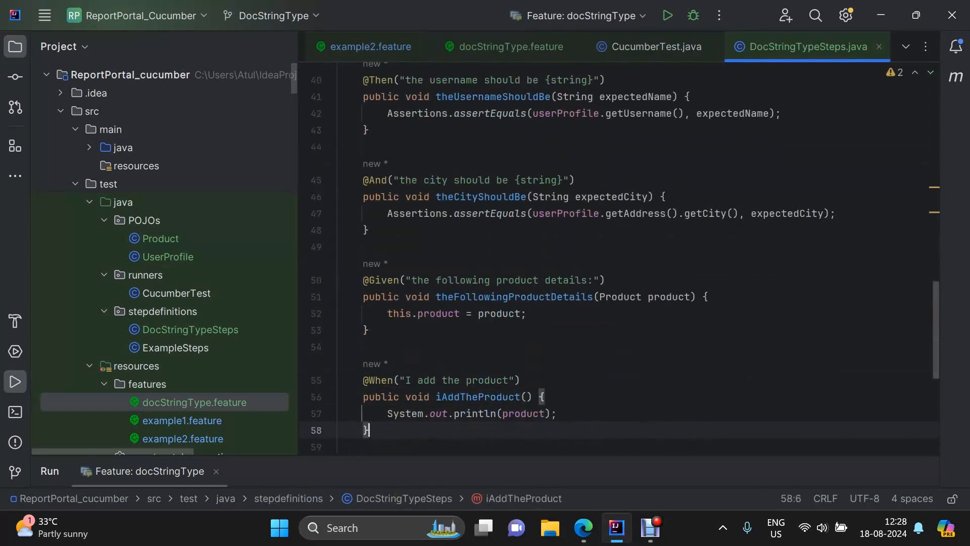
double_click(516, 196)
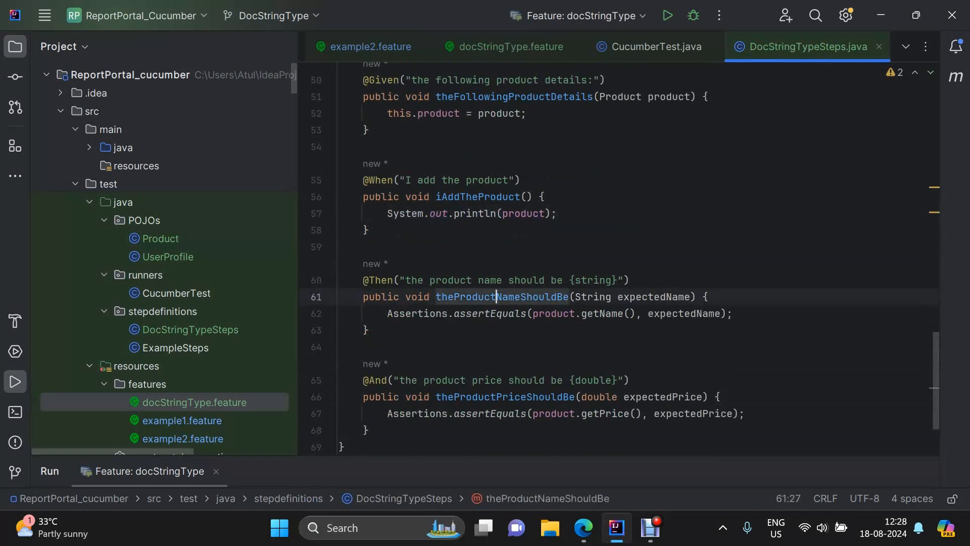
click(660, 314)
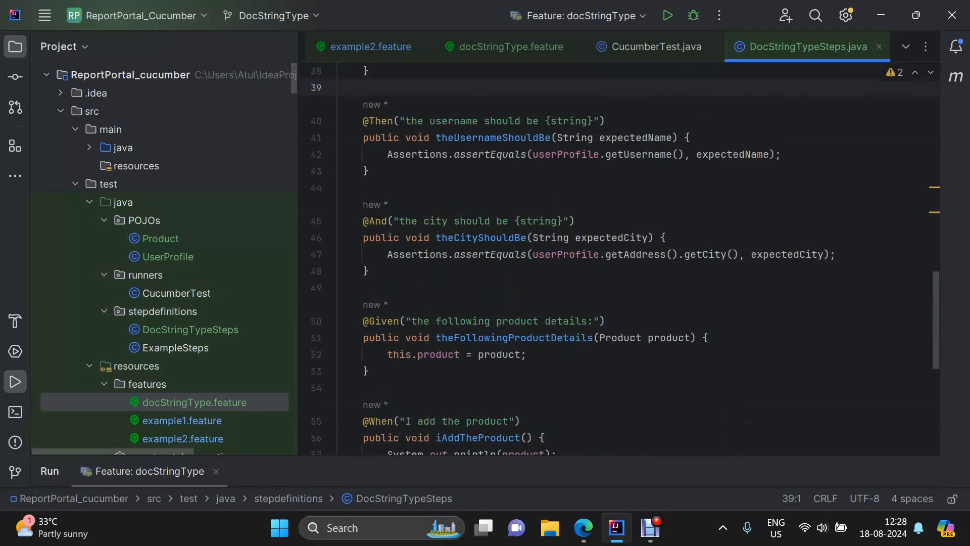
double_click(704, 254)
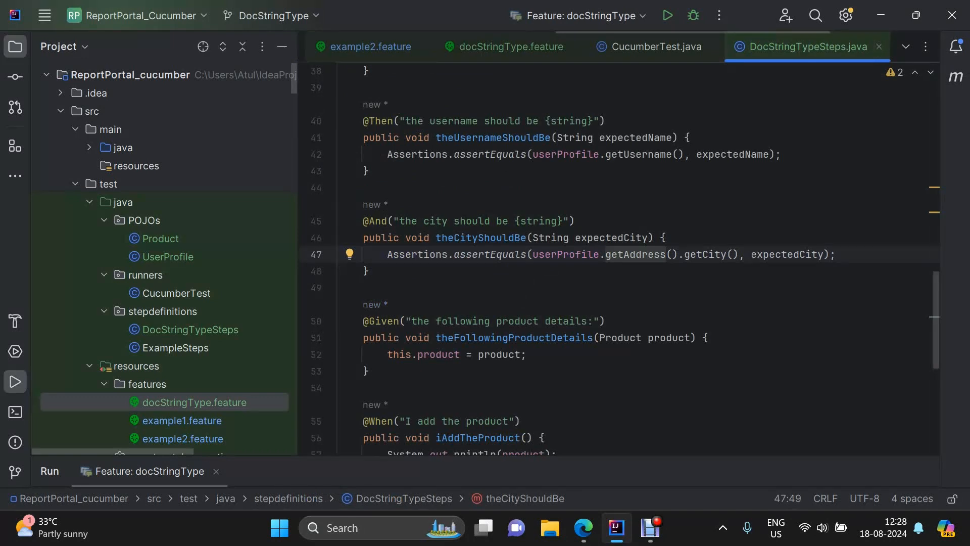
- Run Feature: docStringType so 2 of 2 scenarios and 8 steps pass
click(508, 46)
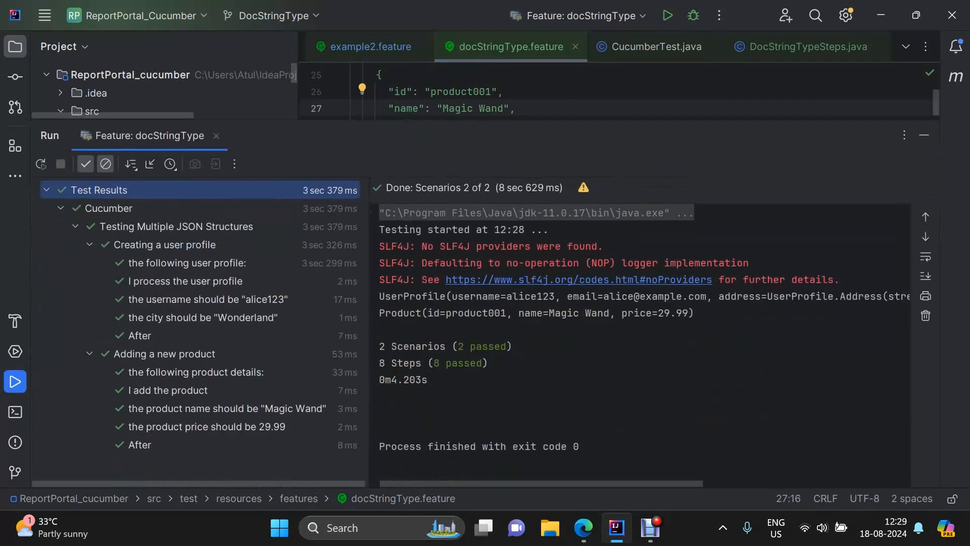
- View the 'I process the user profile' and 'I add the product' step outputs
click(185, 281)
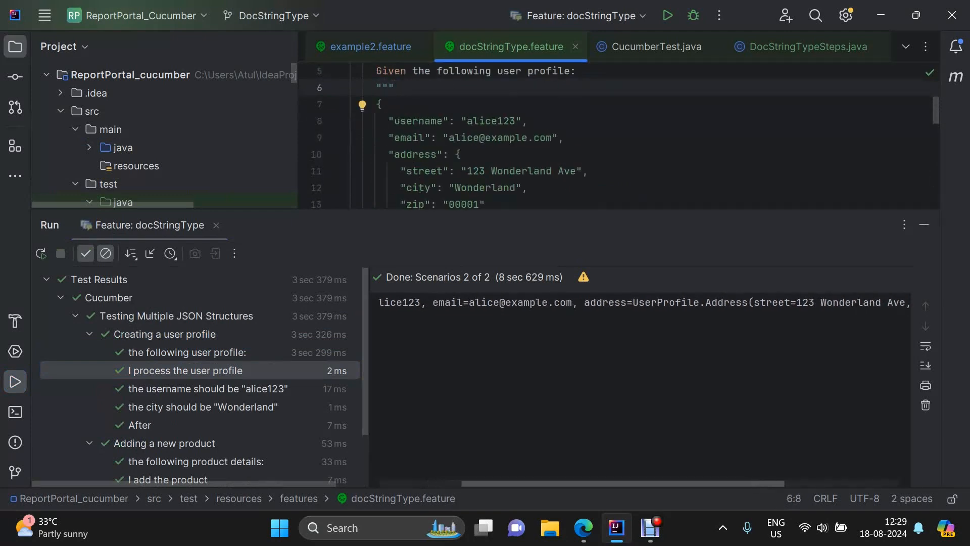
scroll(right, 3)
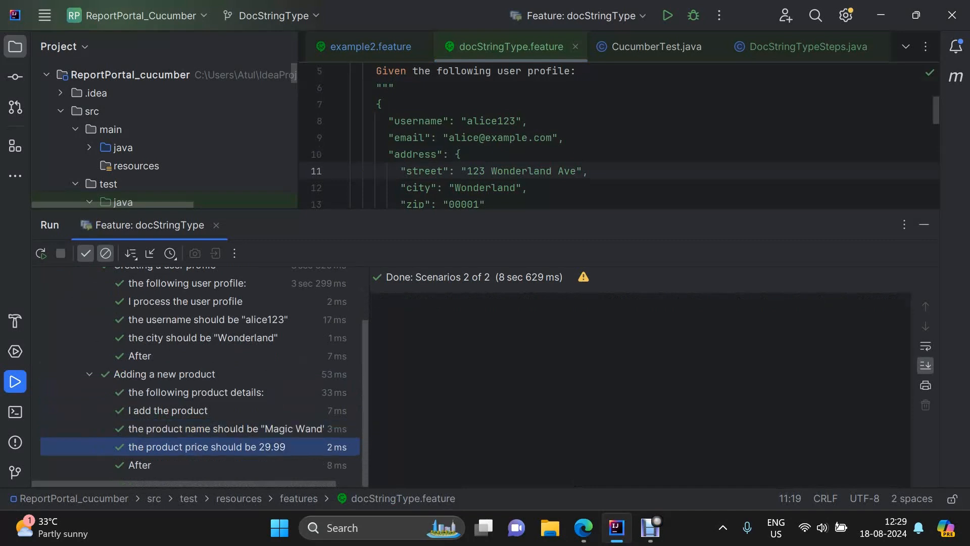
click(167, 410)
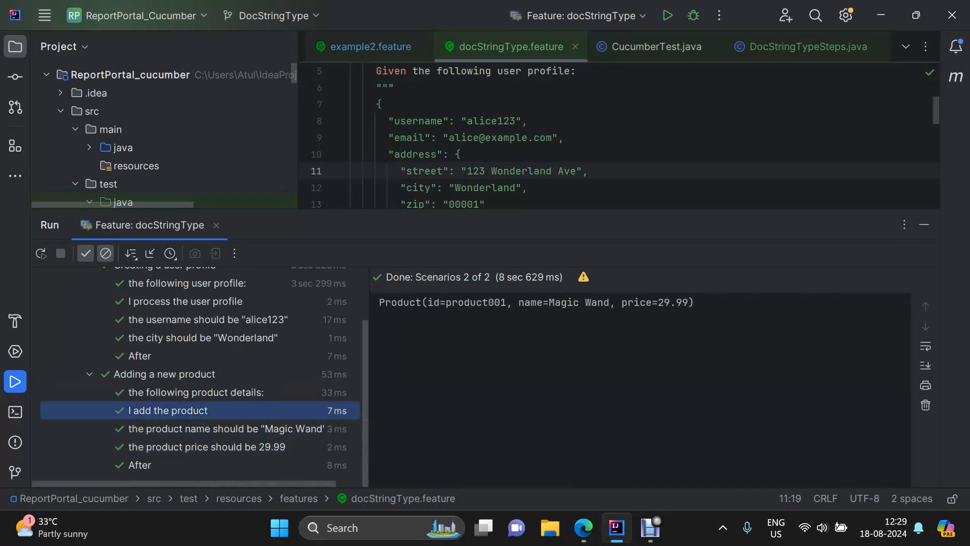